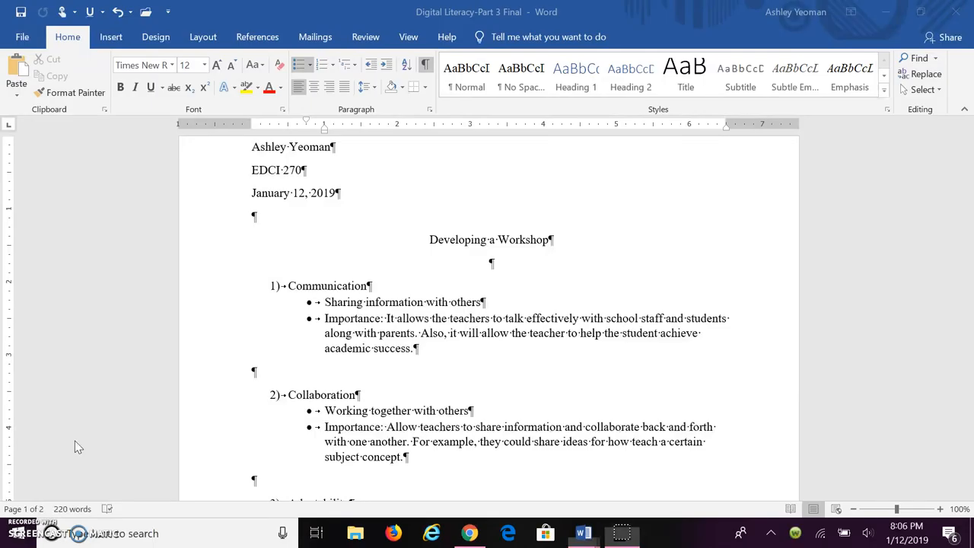
scroll(down, 3)
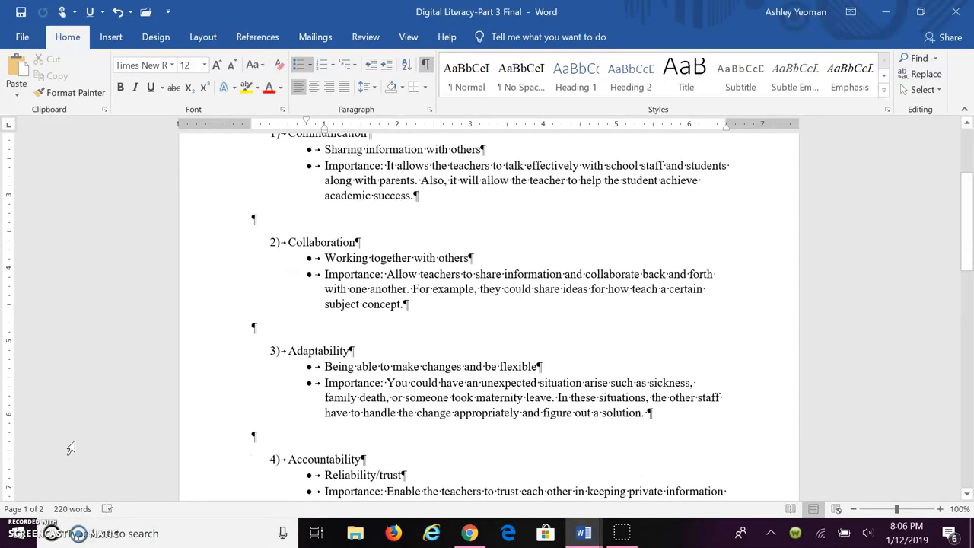
scroll(up, 3)
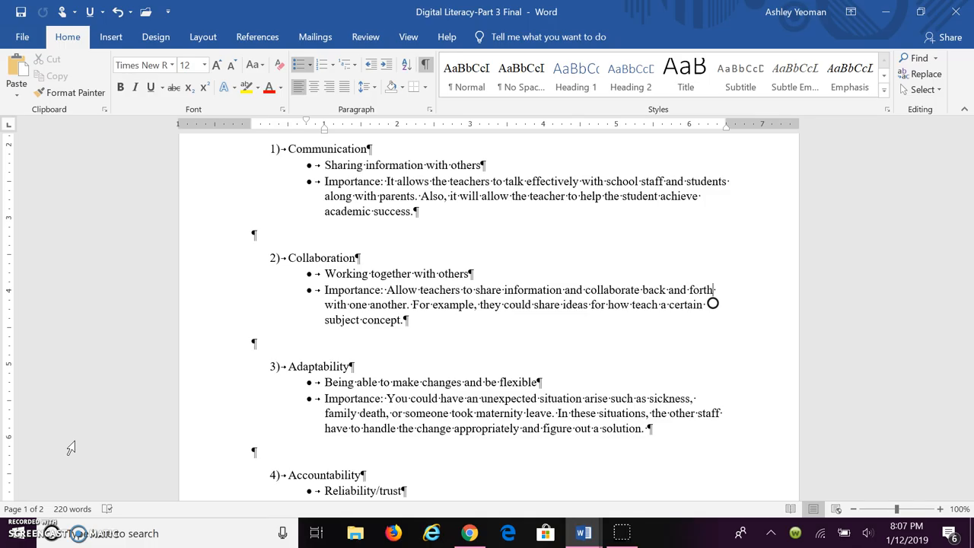
scroll(down, 3)
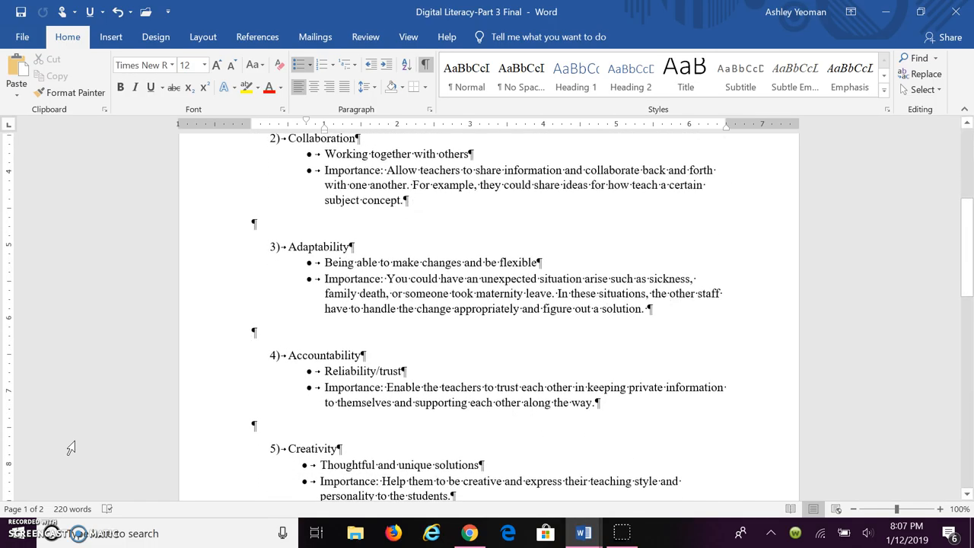
scroll(up, 3)
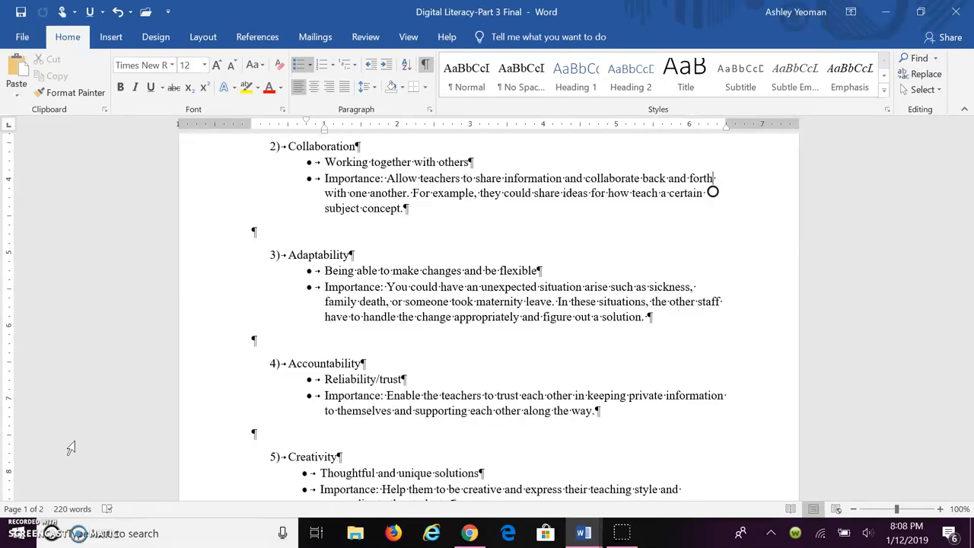
scroll(down, 3)
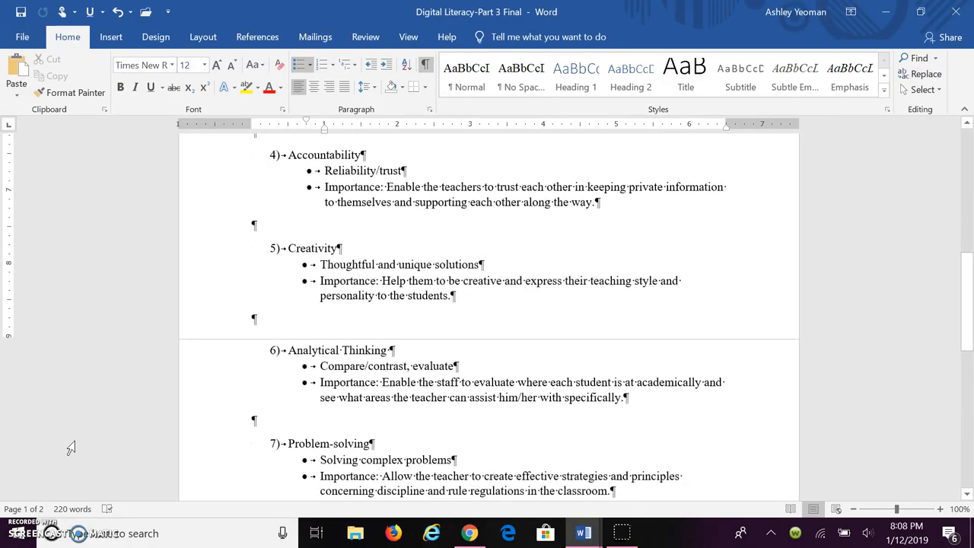
scroll(up, 3)
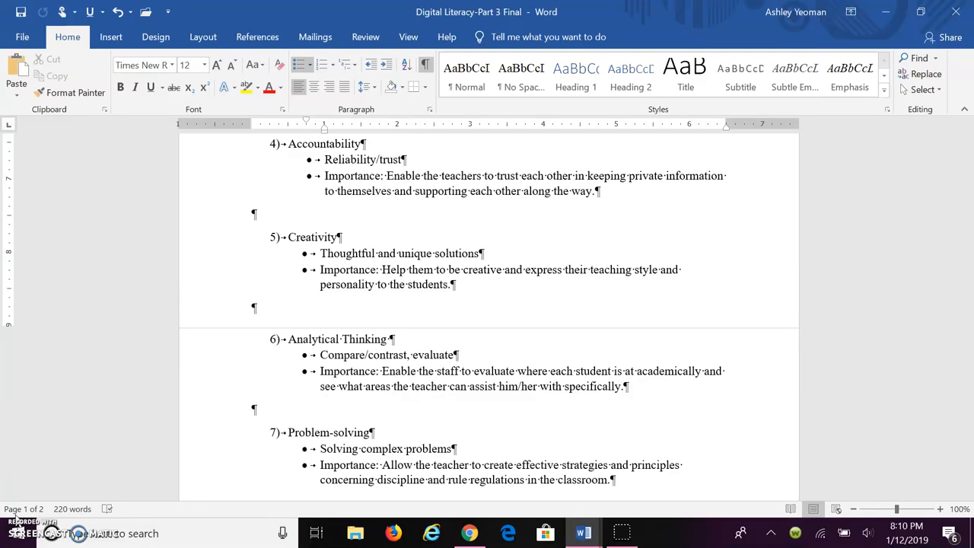
scroll(down, 3)
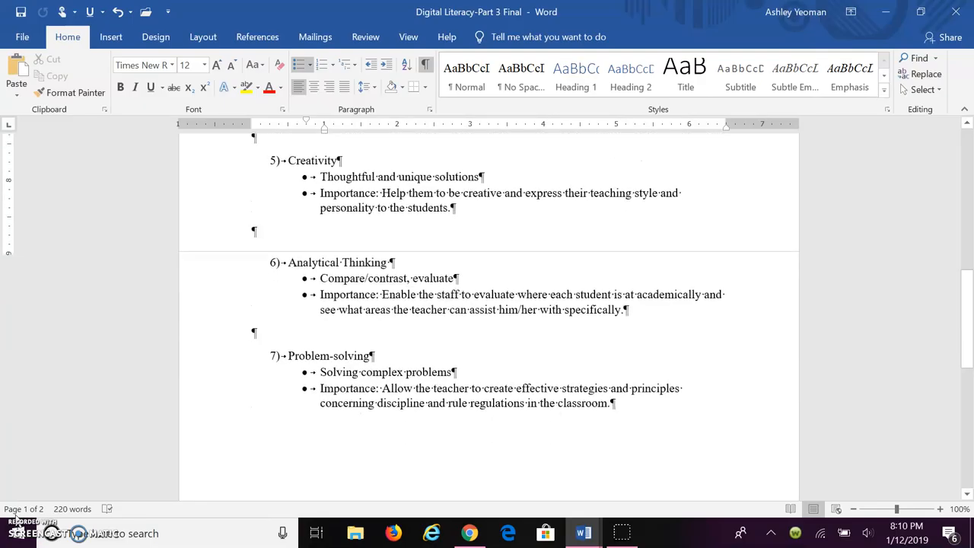
scroll(down, 3)
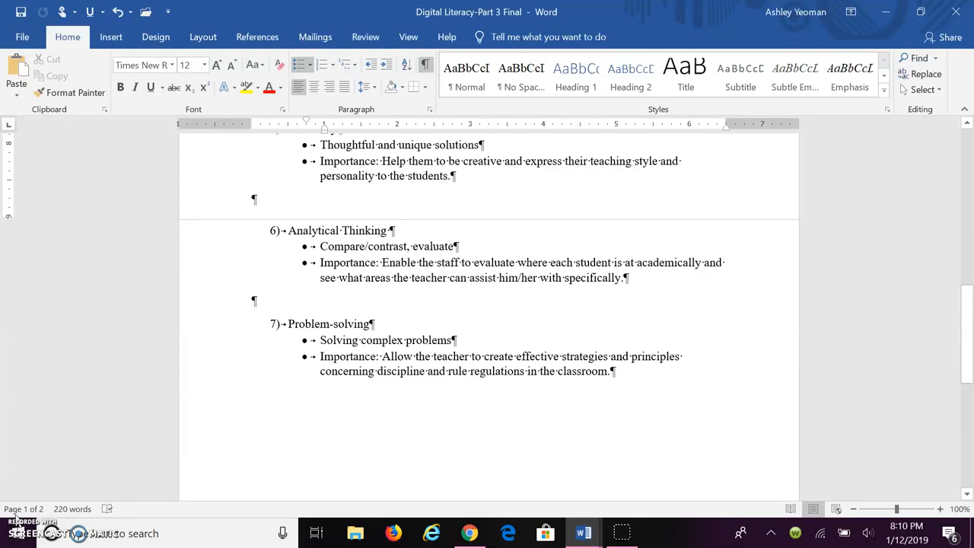
scroll(up, 3)
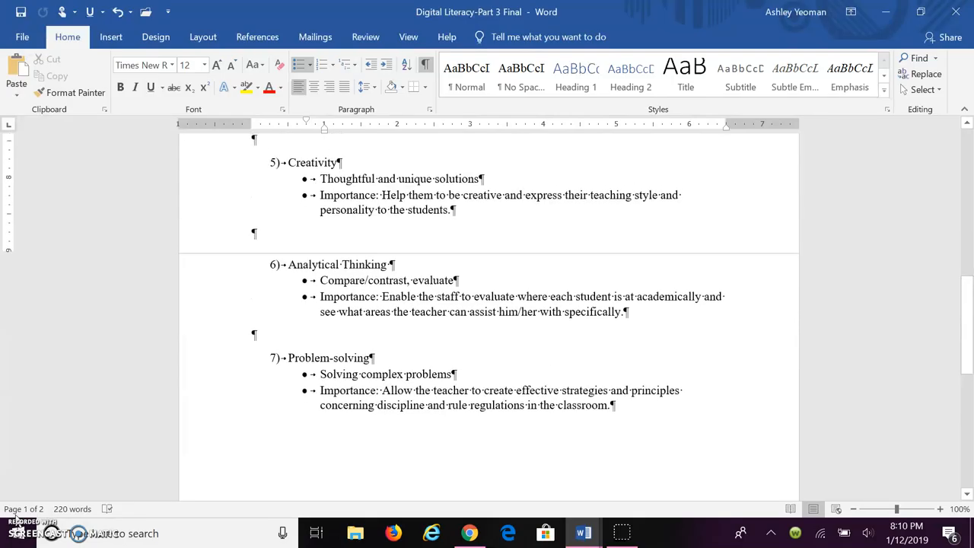